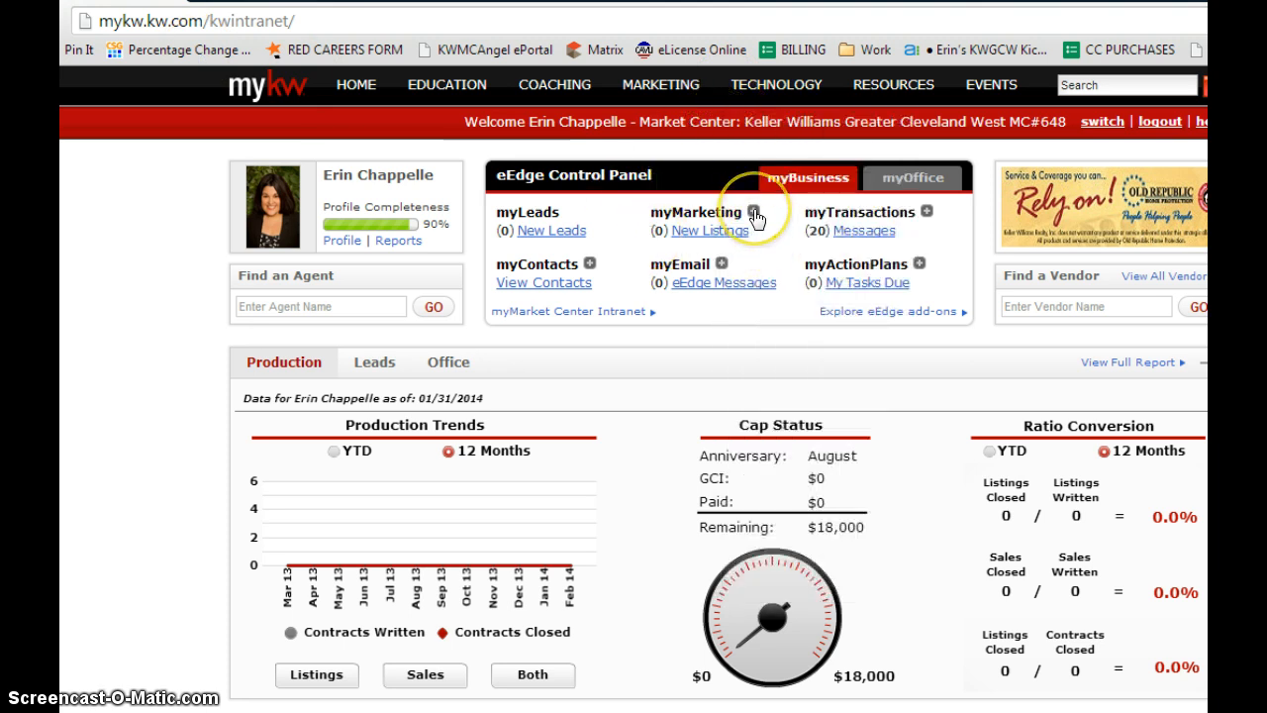
# Step: Expand myMarketing and choose Create Marketing Materials to reach the marketing materials catalogue
pyautogui.click(753, 212)
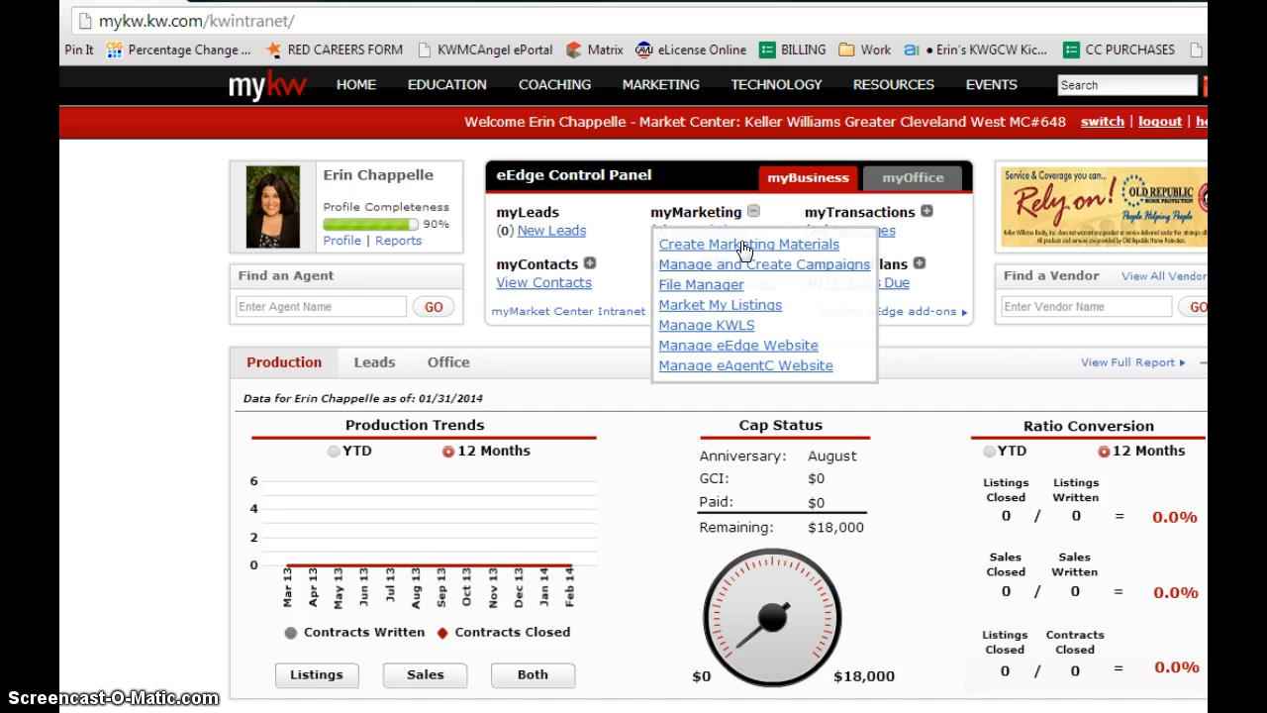
pyautogui.click(749, 243)
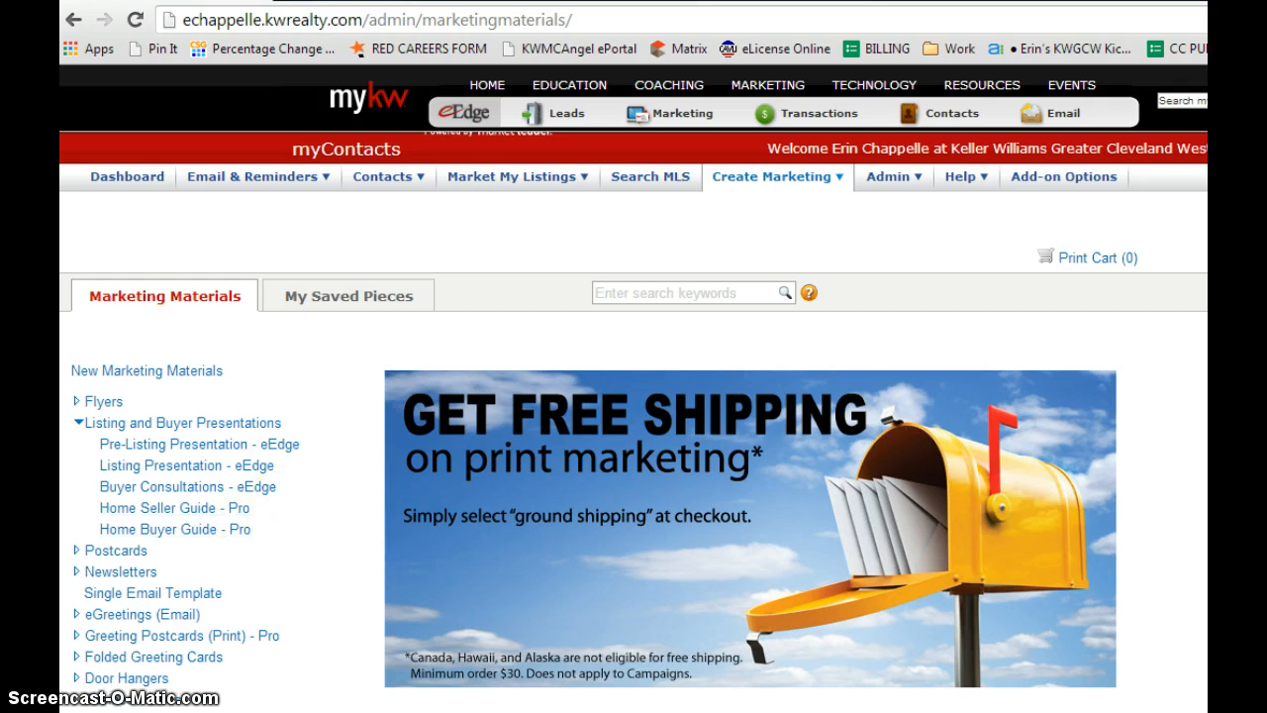
# Step: Open the Buyer Presentation template from Buyer Consultations - eEdge with Create/Edit
pyautogui.click(186, 486)
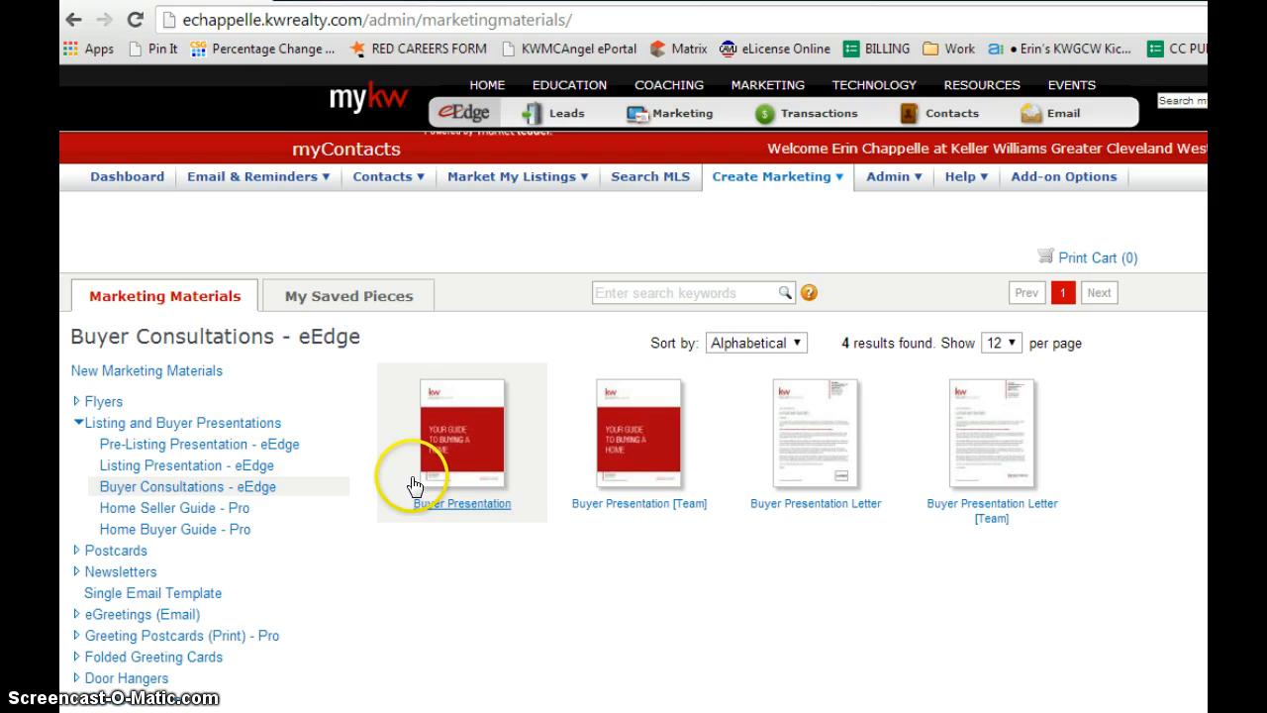
pyautogui.moveTo(645, 567)
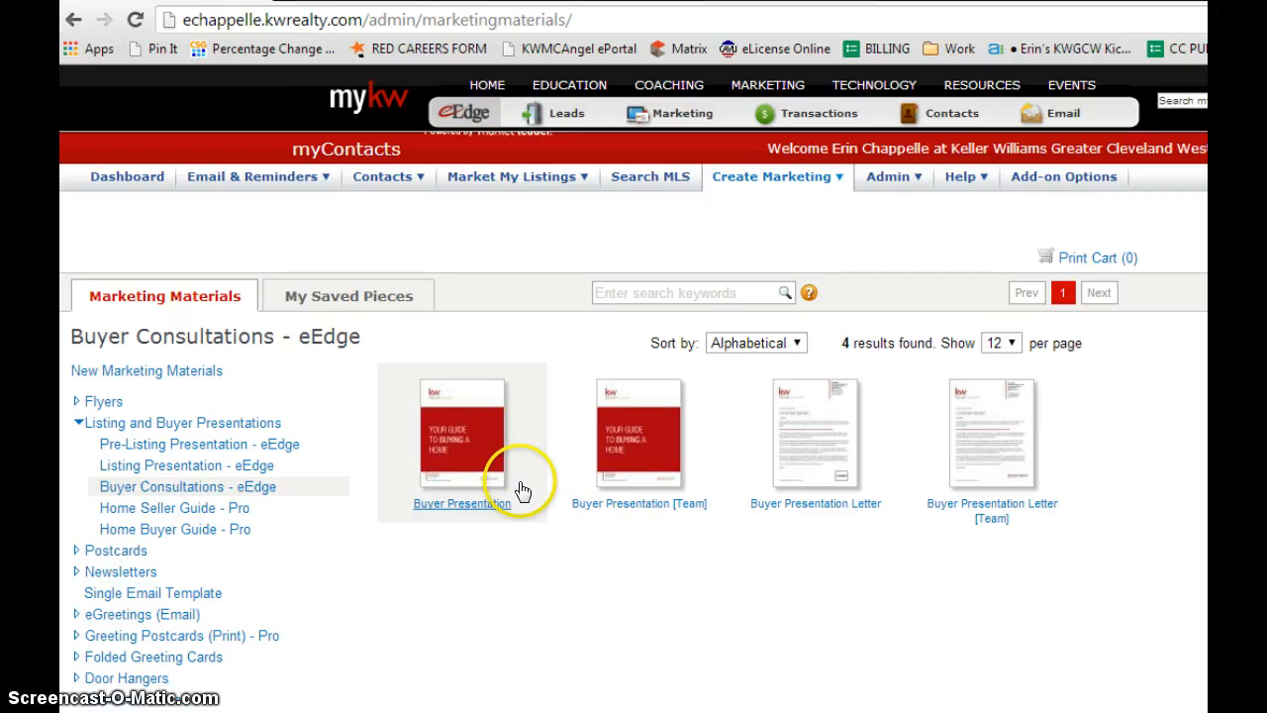
pyautogui.click(461, 433)
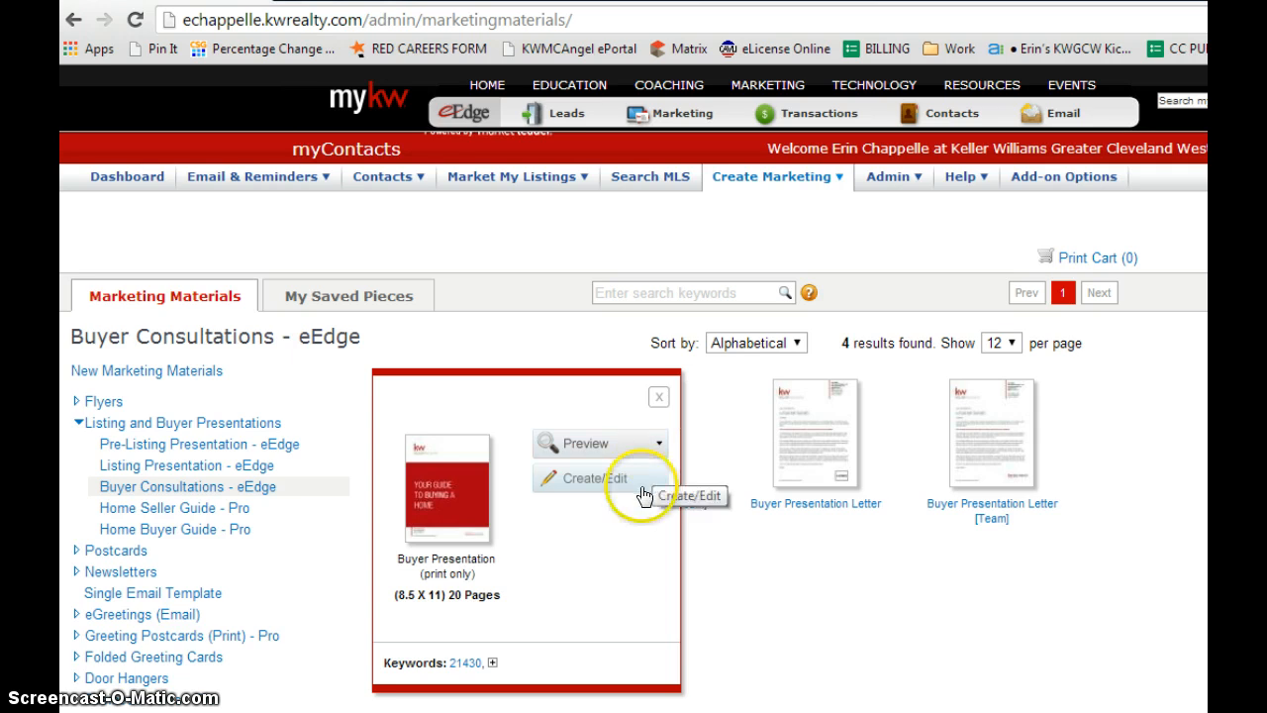
pyautogui.moveTo(552, 487)
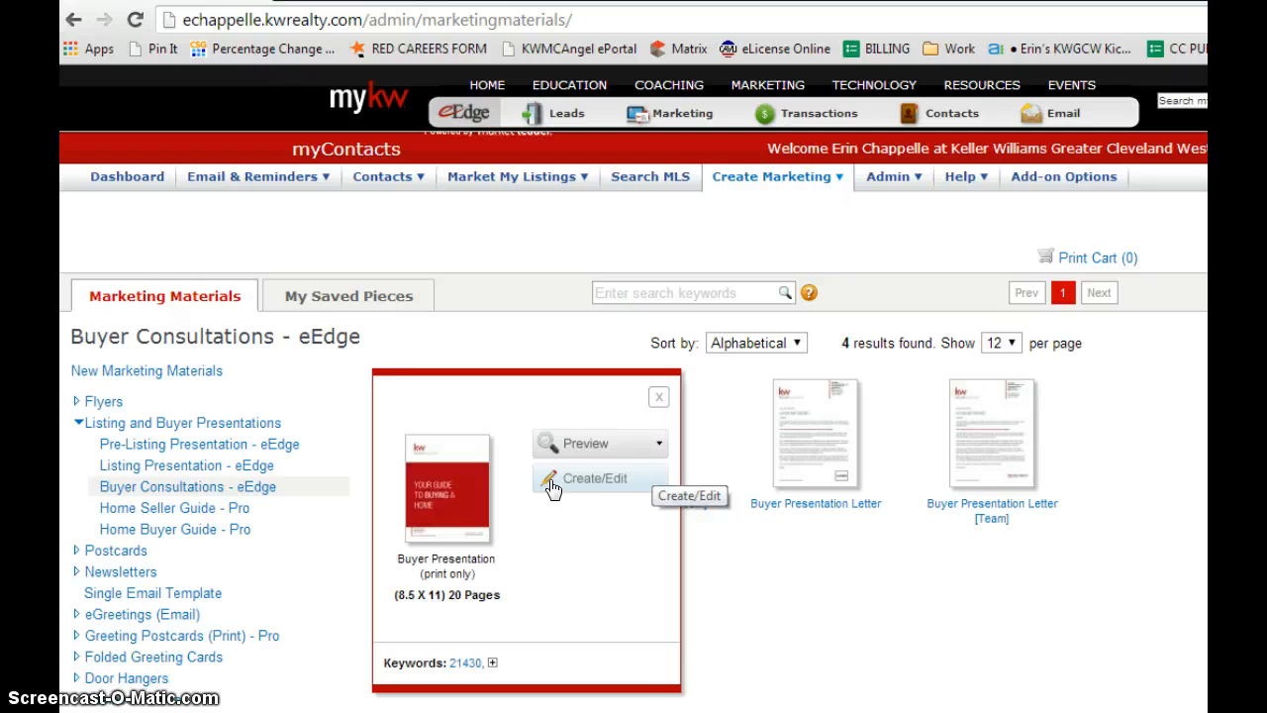
pyautogui.click(595, 478)
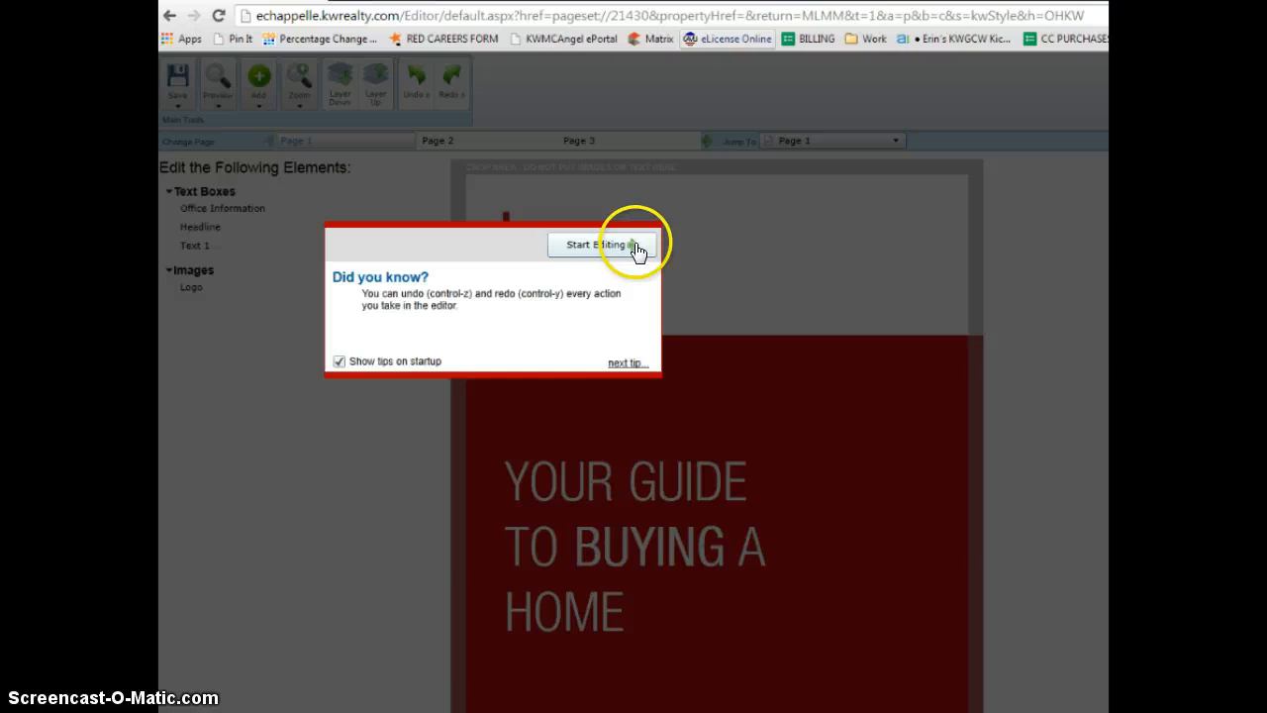
pyautogui.moveTo(611, 366)
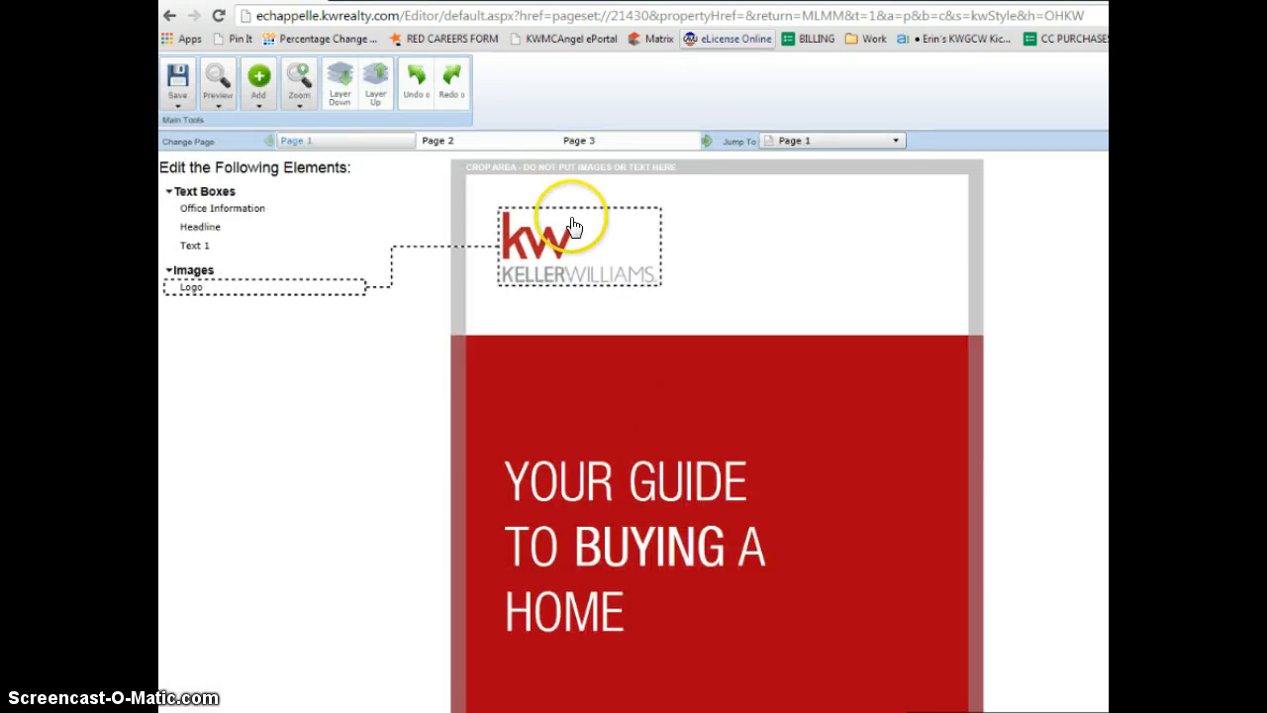
# Step: Scroll down Page 1 to the Greater Cleveland West office information block
pyautogui.scroll(-3)
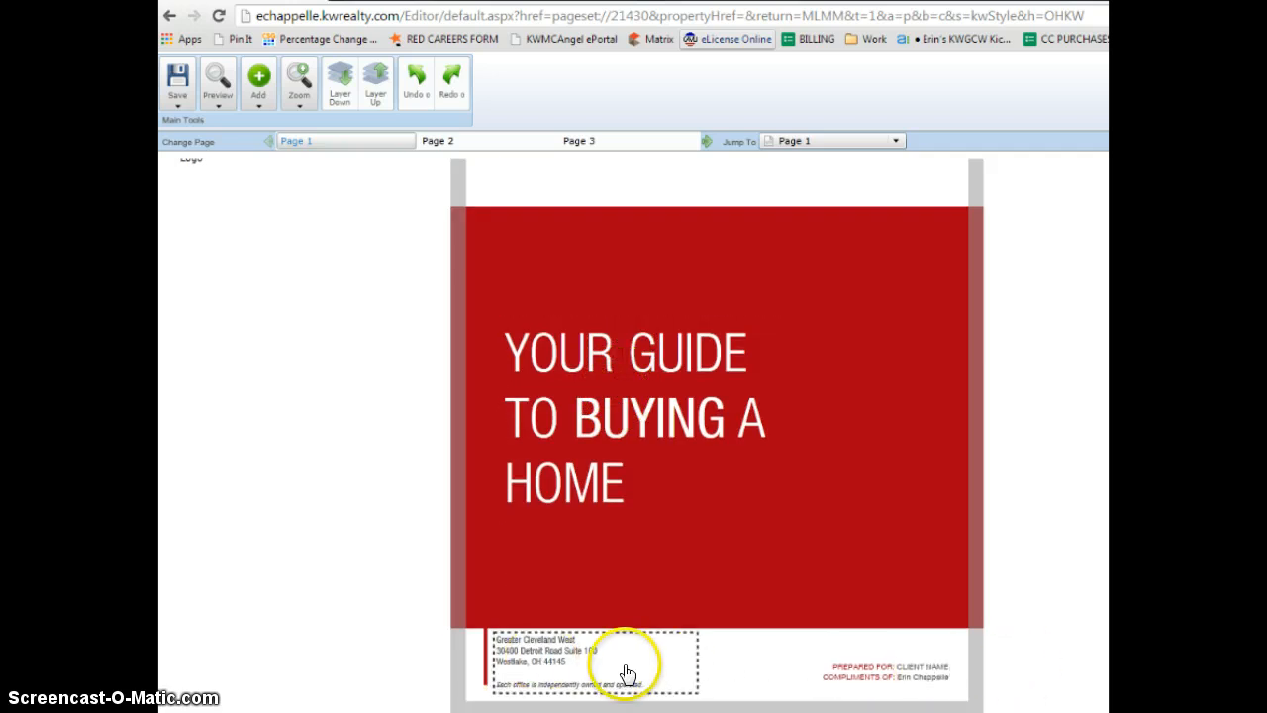
pyautogui.moveTo(561, 673)
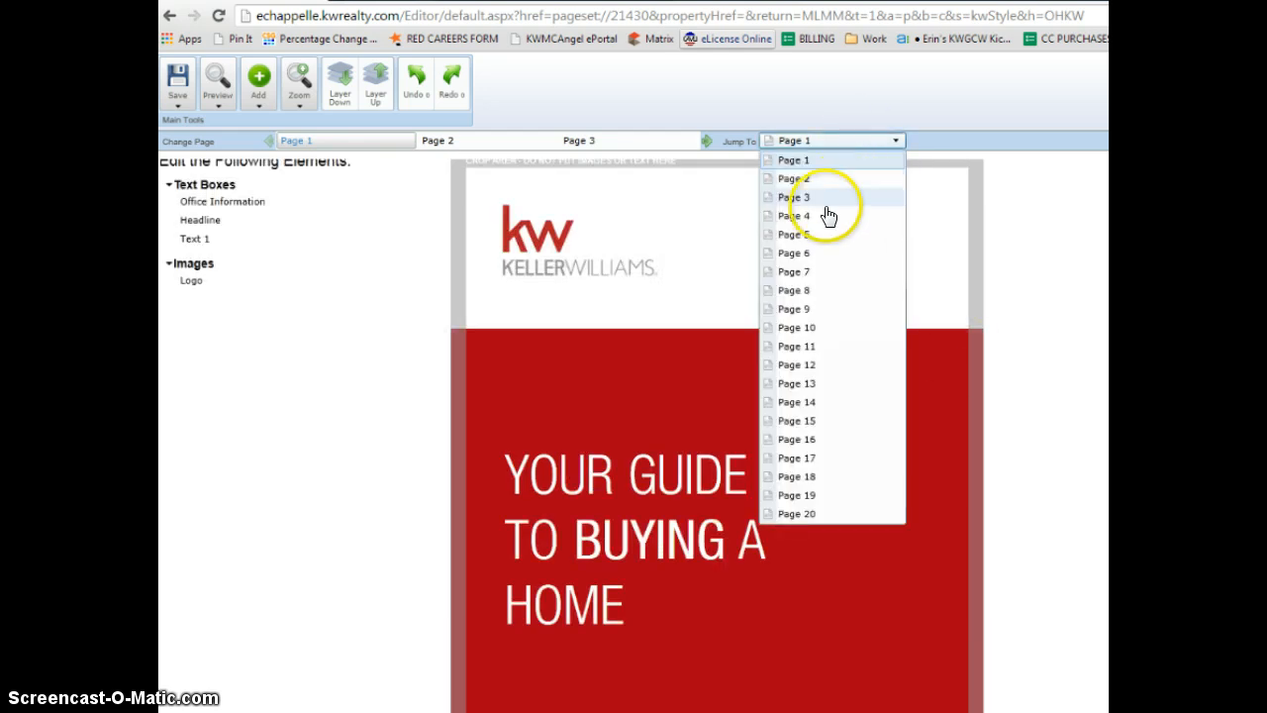
# Step: Jump from Page 2 through to Page 18, 'Why Keller Williams Realty', using the page list
pyautogui.click(793, 178)
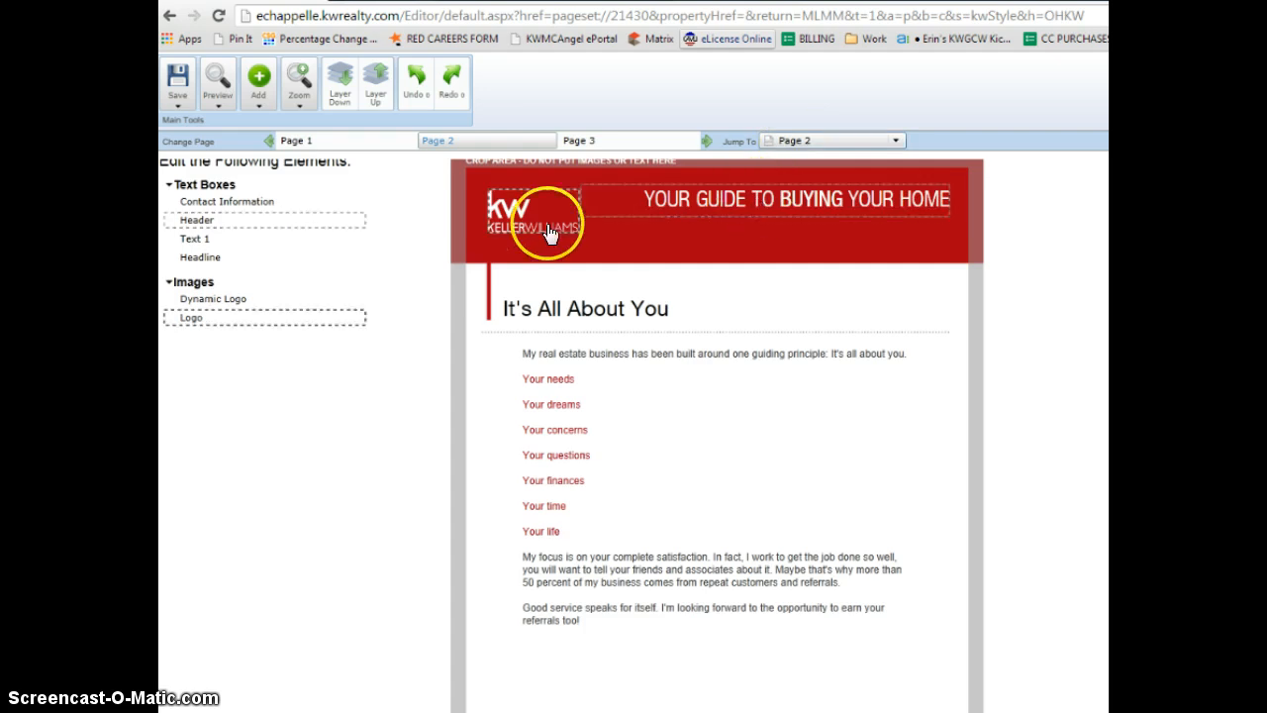
pyautogui.click(614, 406)
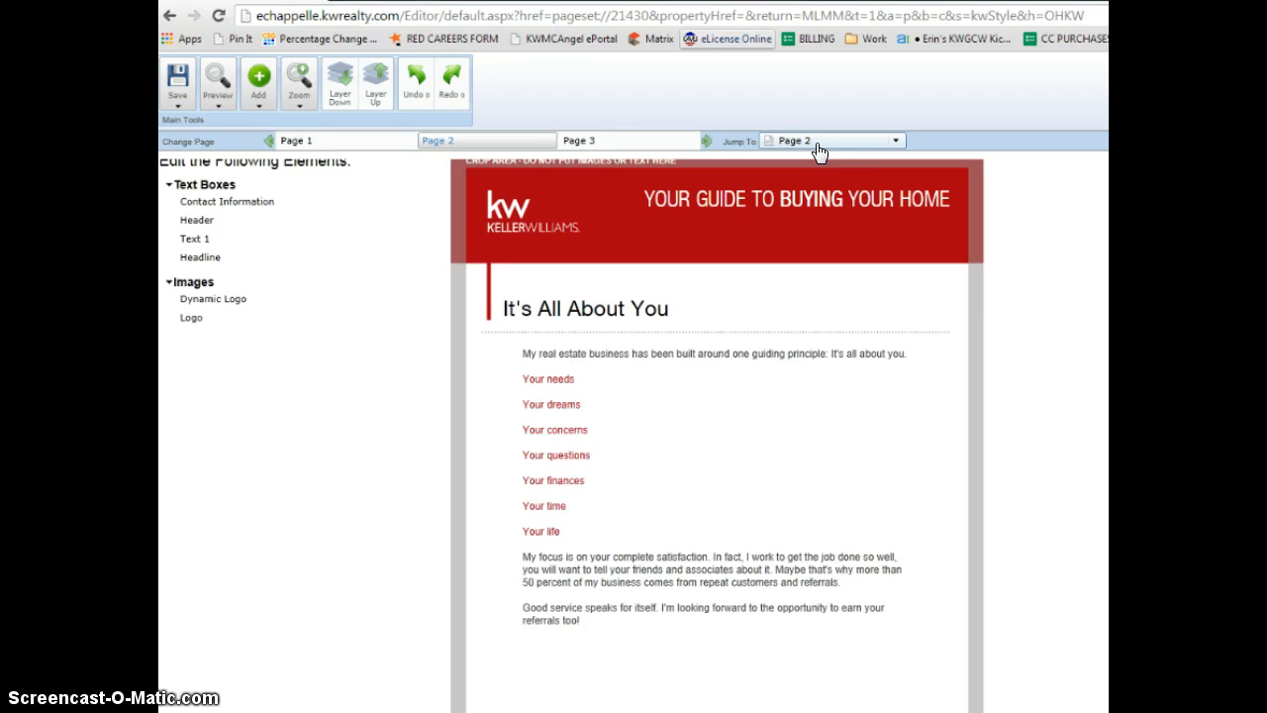
pyautogui.click(891, 140)
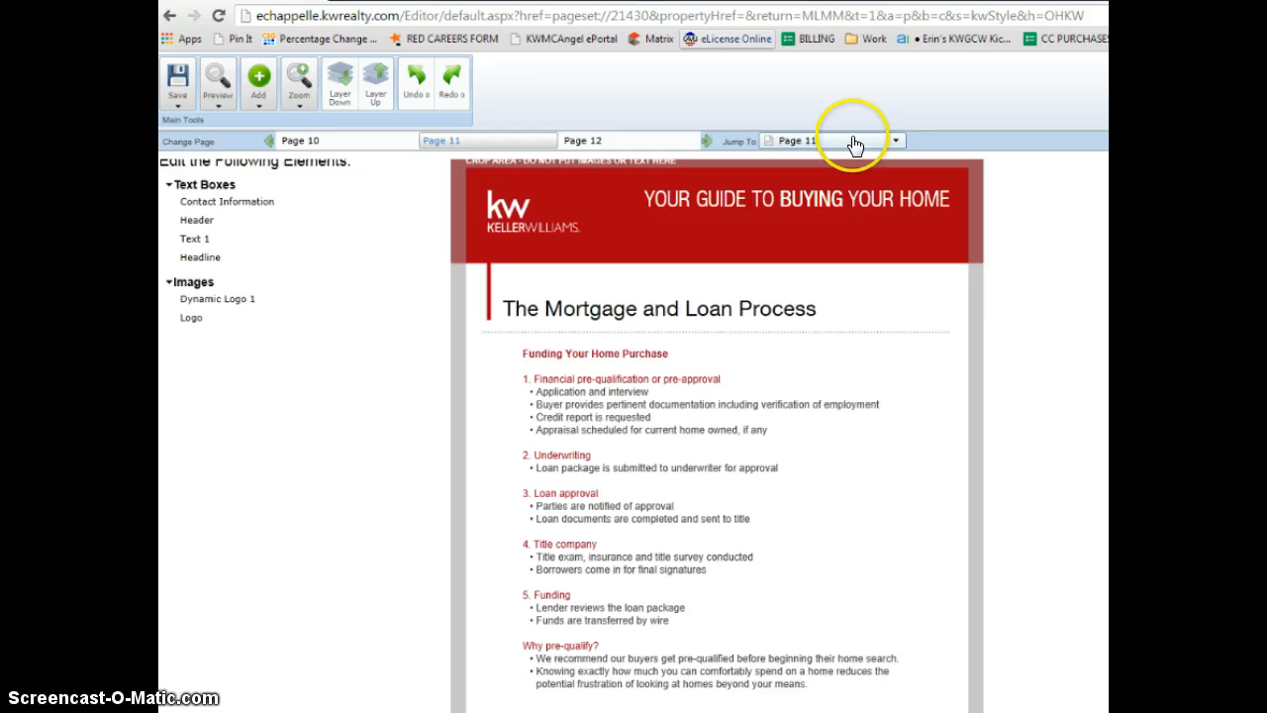
pyautogui.click(894, 139)
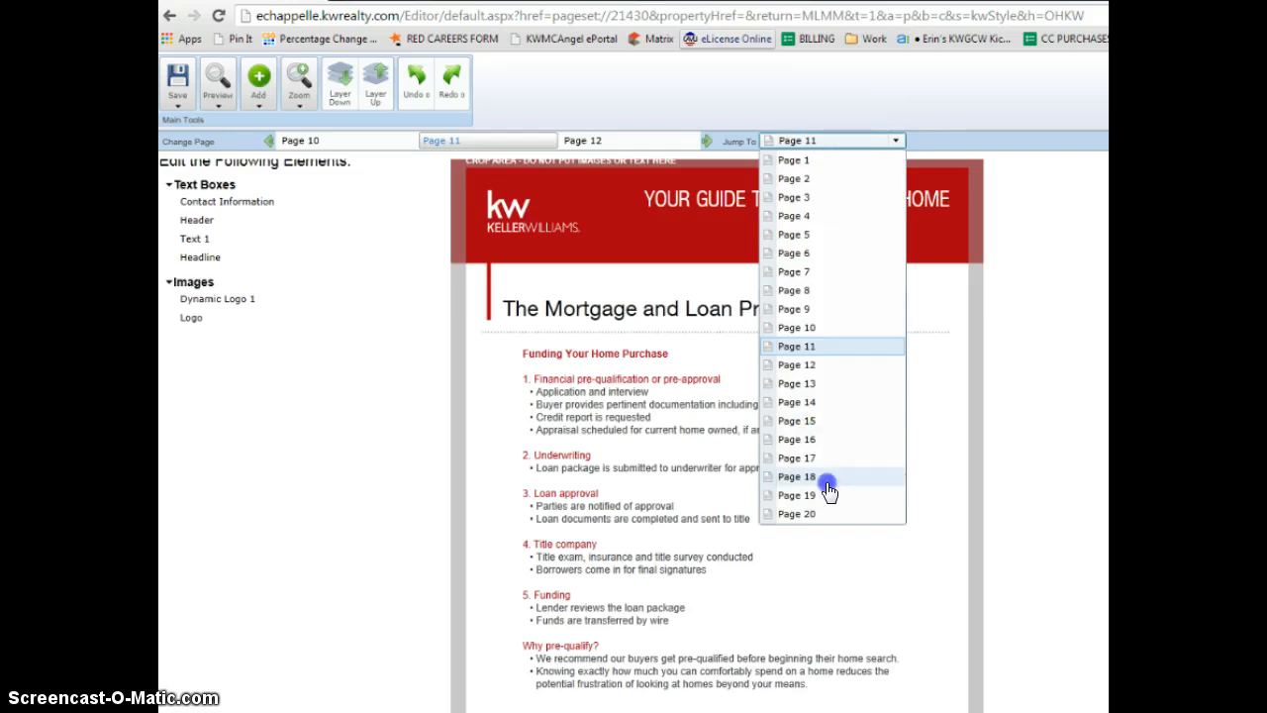
pyautogui.click(796, 476)
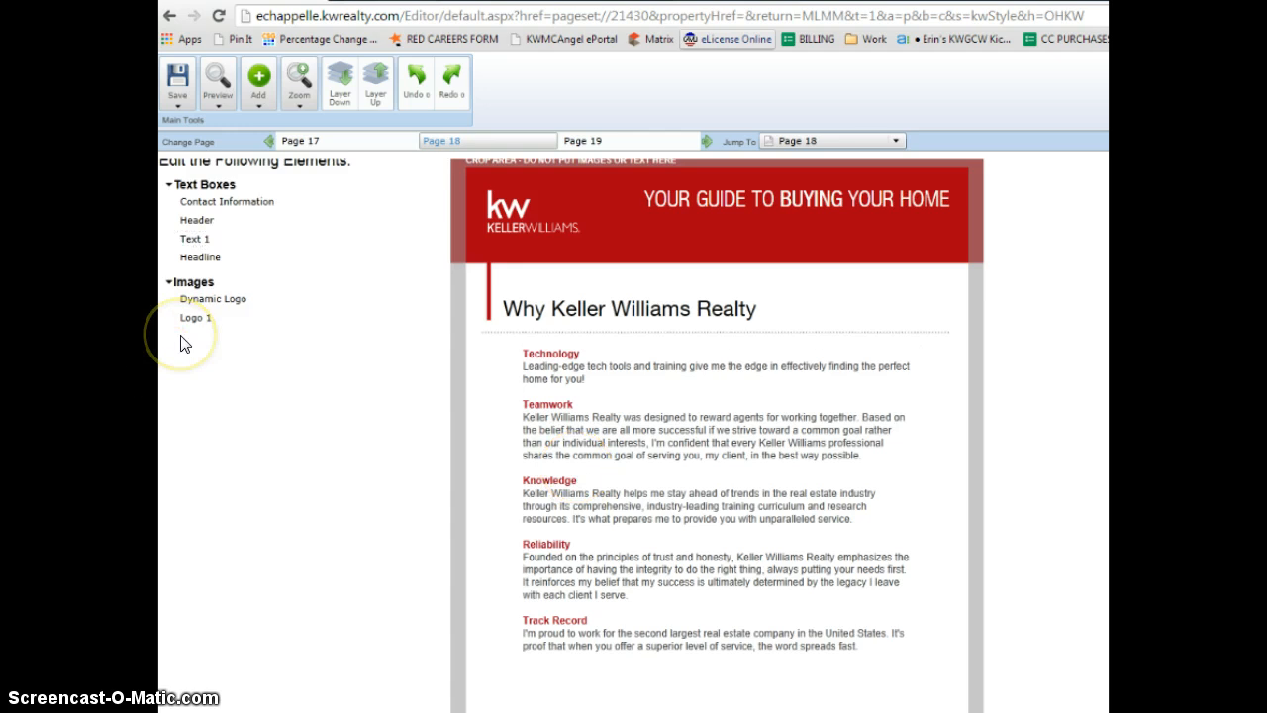
pyautogui.click(195, 239)
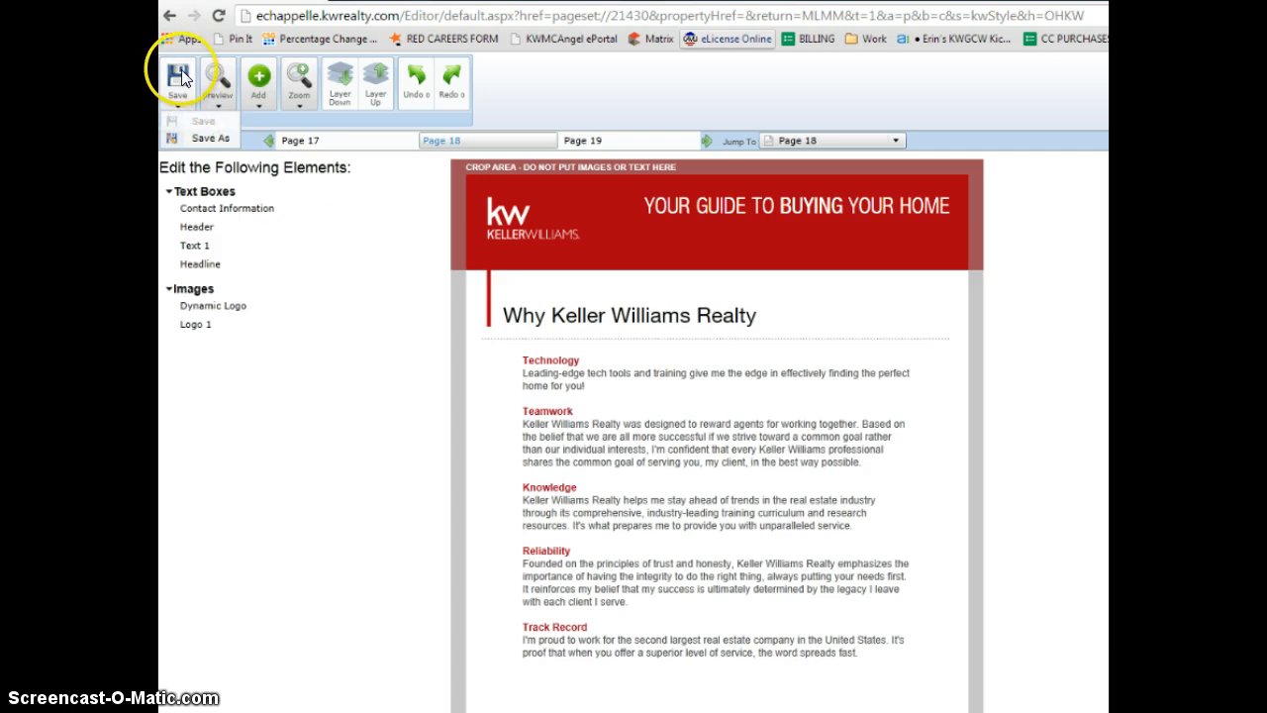
# Step: Save As a new piece named '*EC Buyer Presentation'
pyautogui.click(178, 79)
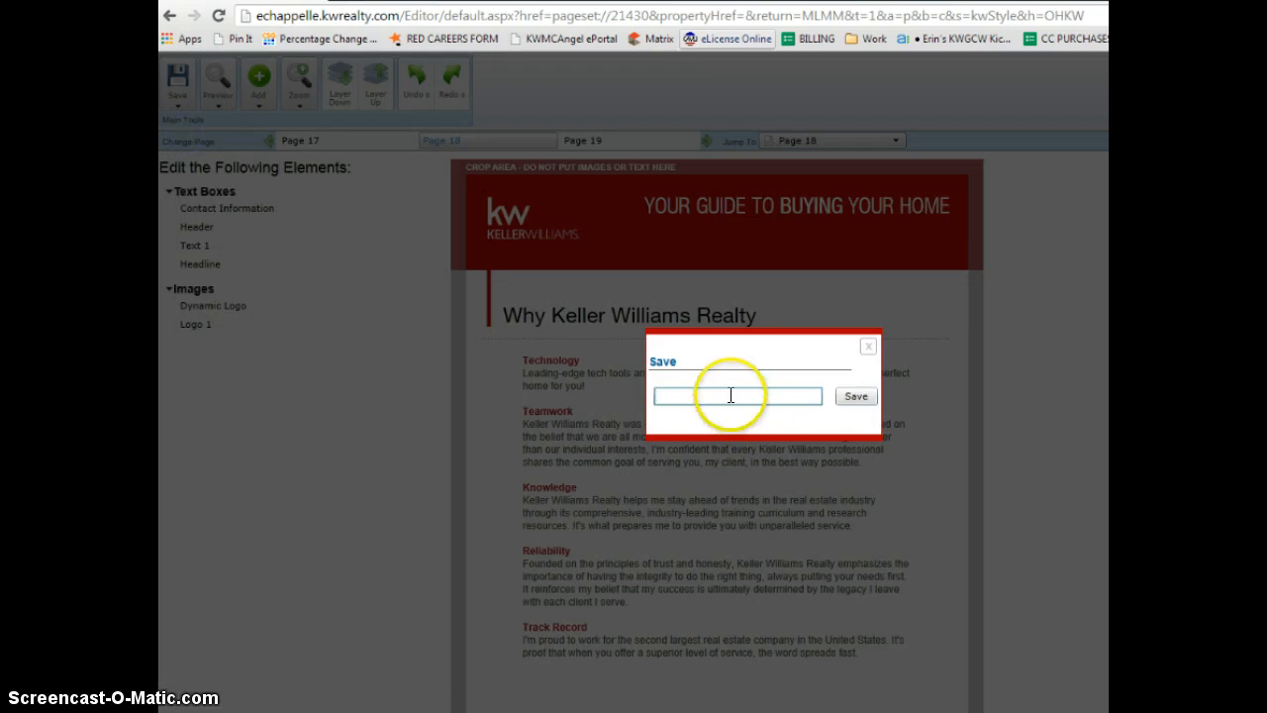
pyautogui.write('*E')
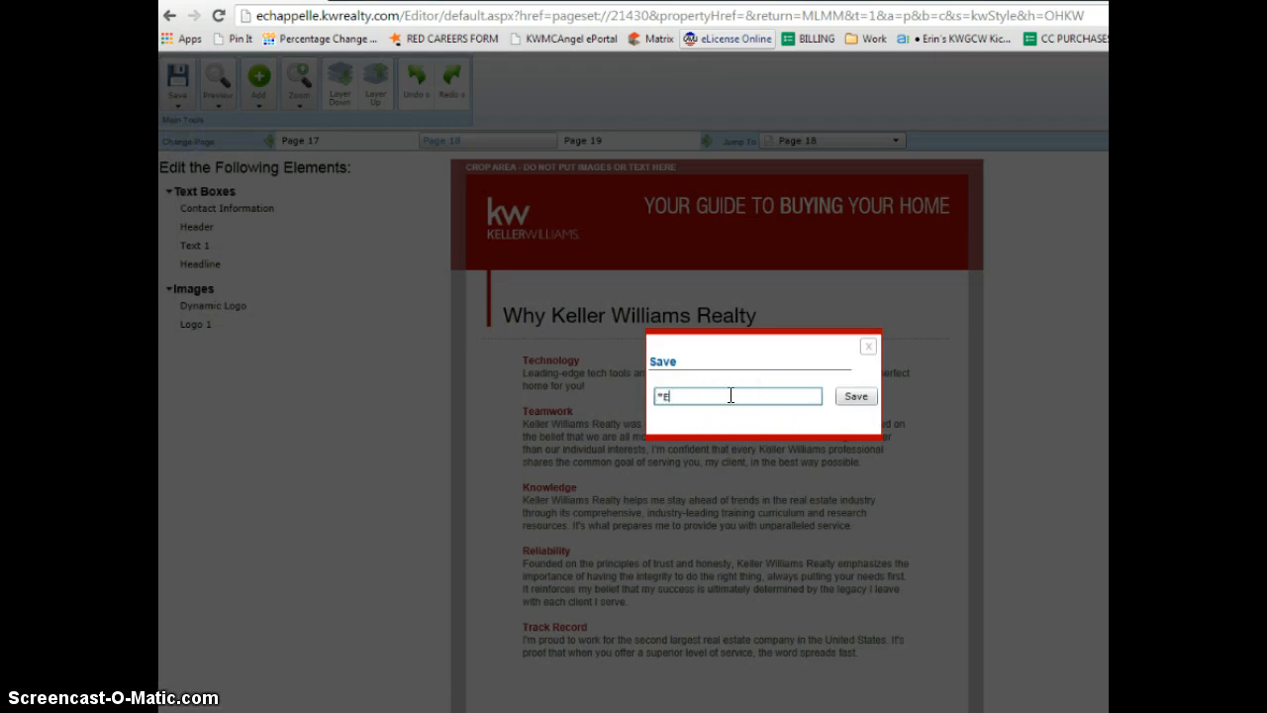
pyautogui.write('EC Buyer P')
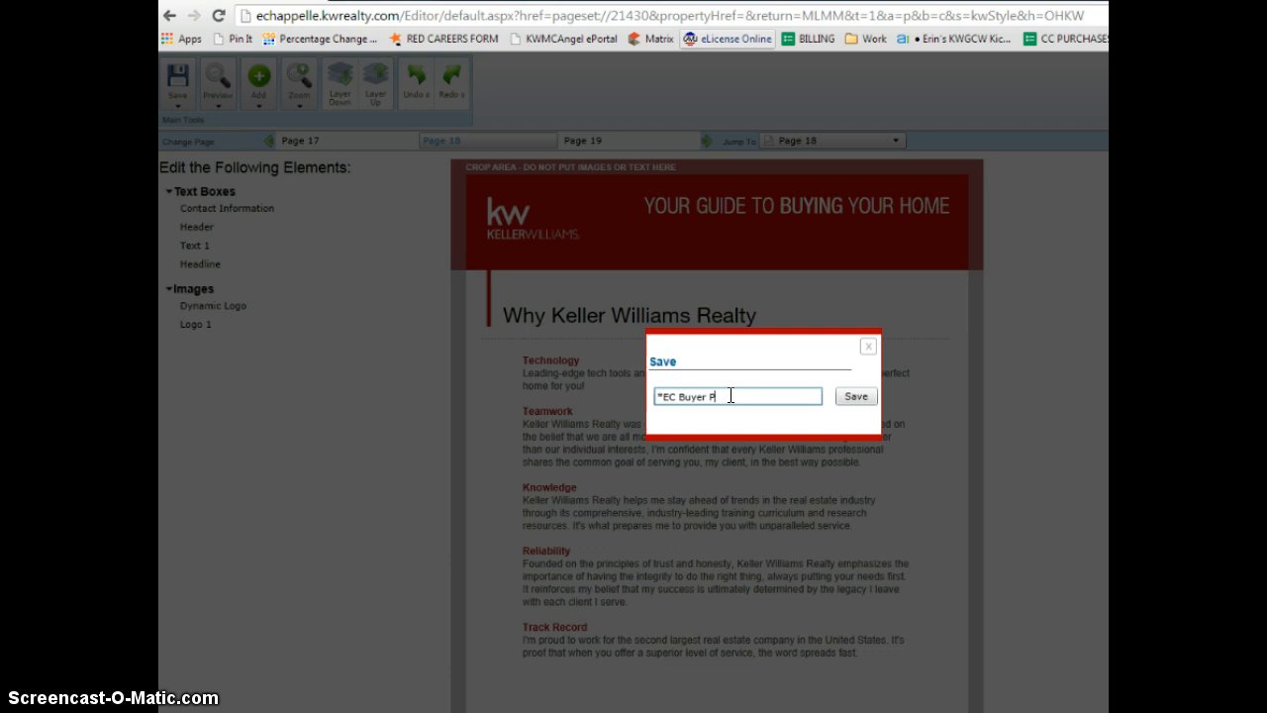
pyautogui.write('resentation')
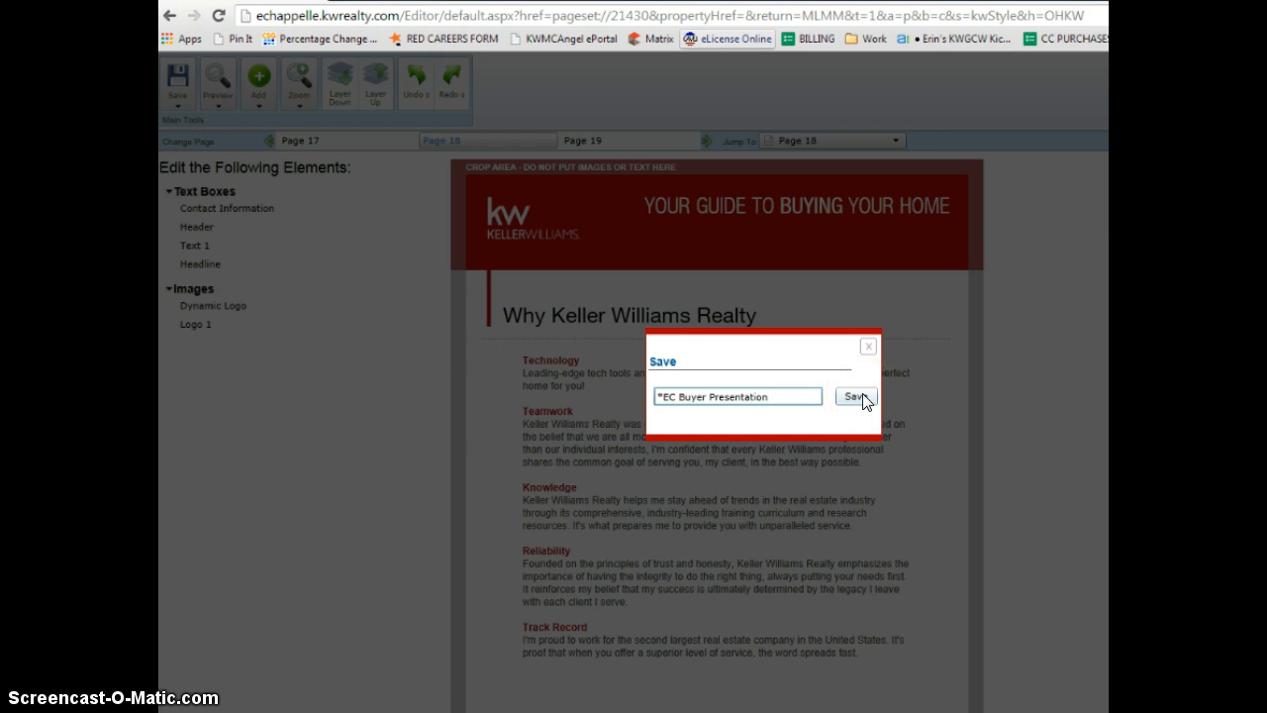
pyautogui.click(856, 396)
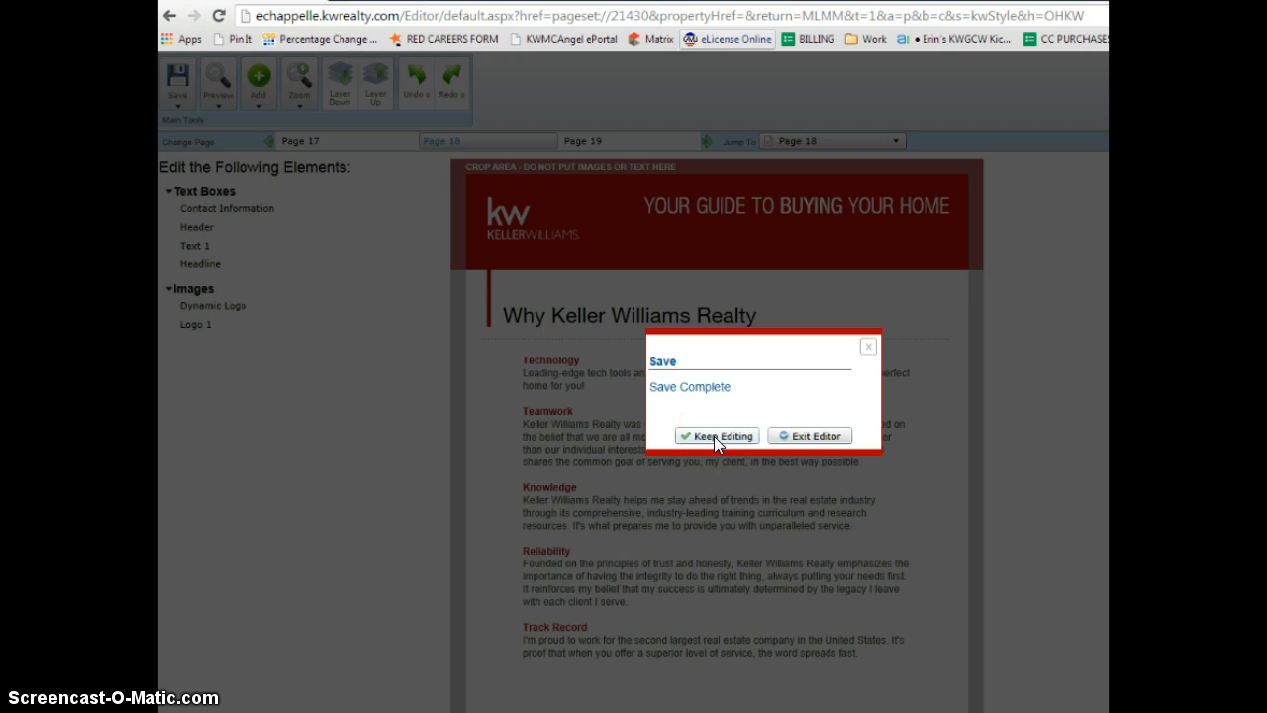
pyautogui.moveTo(825, 447)
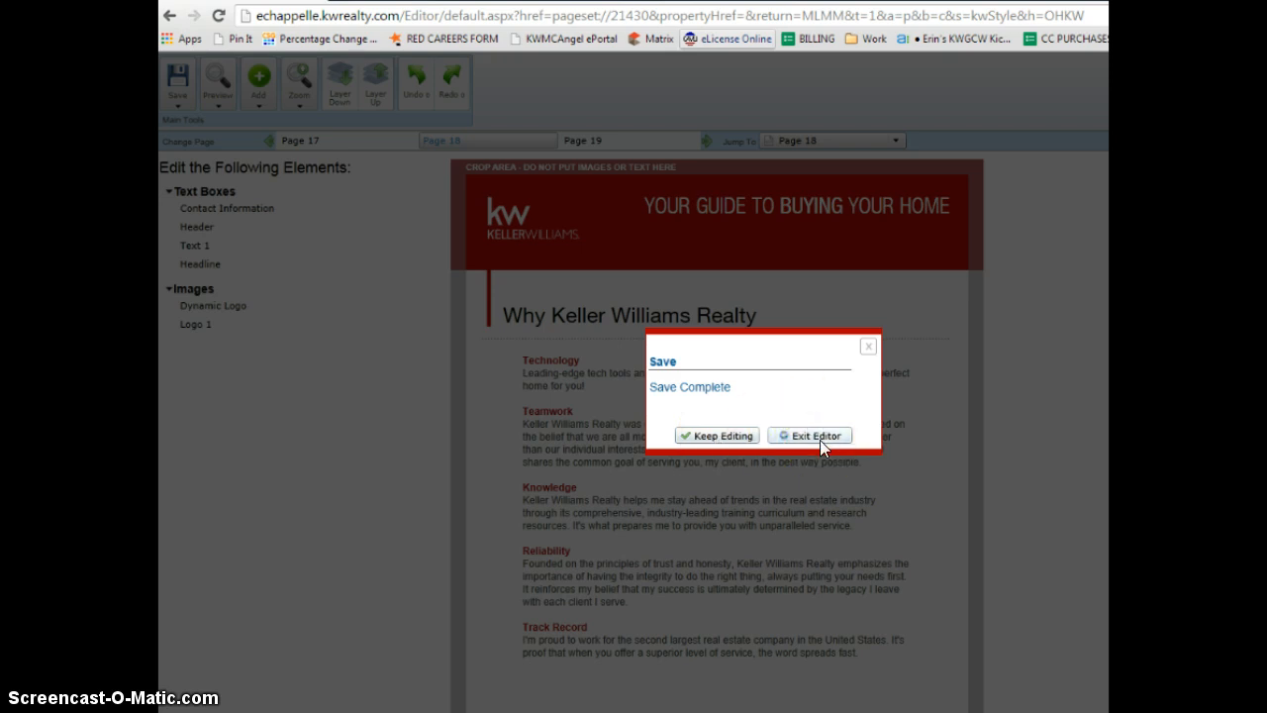
pyautogui.moveTo(665, 534)
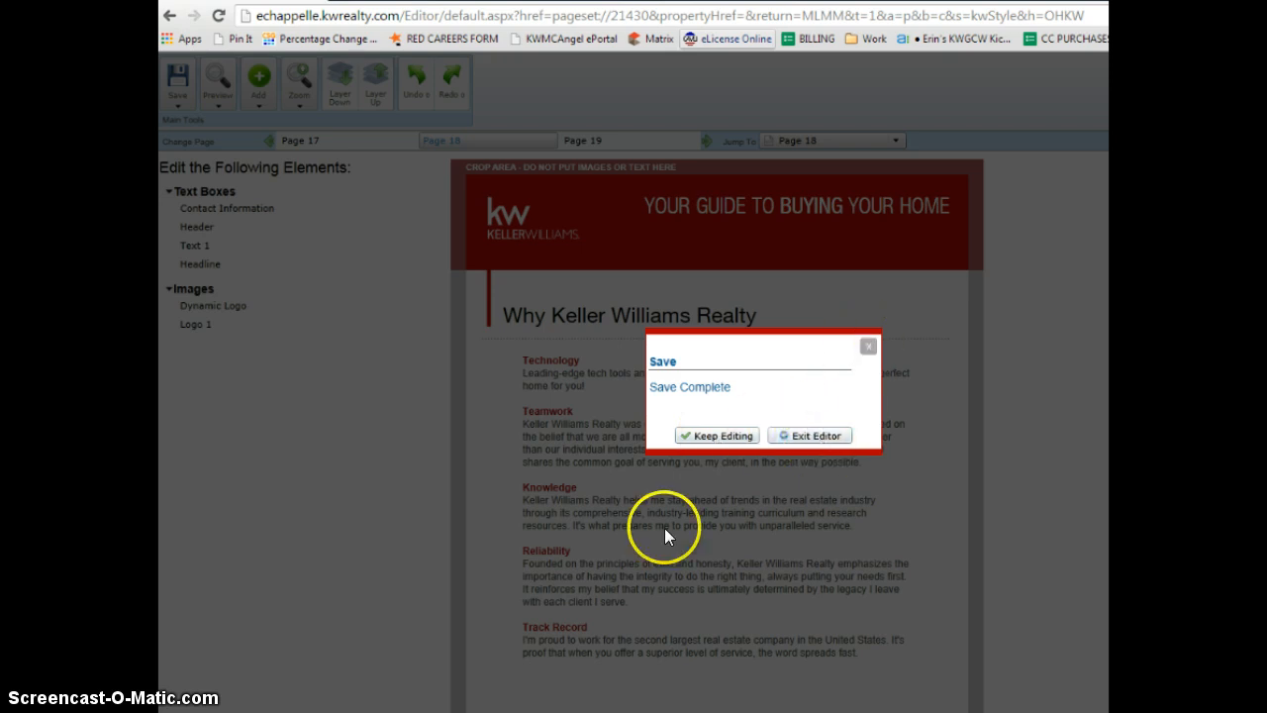